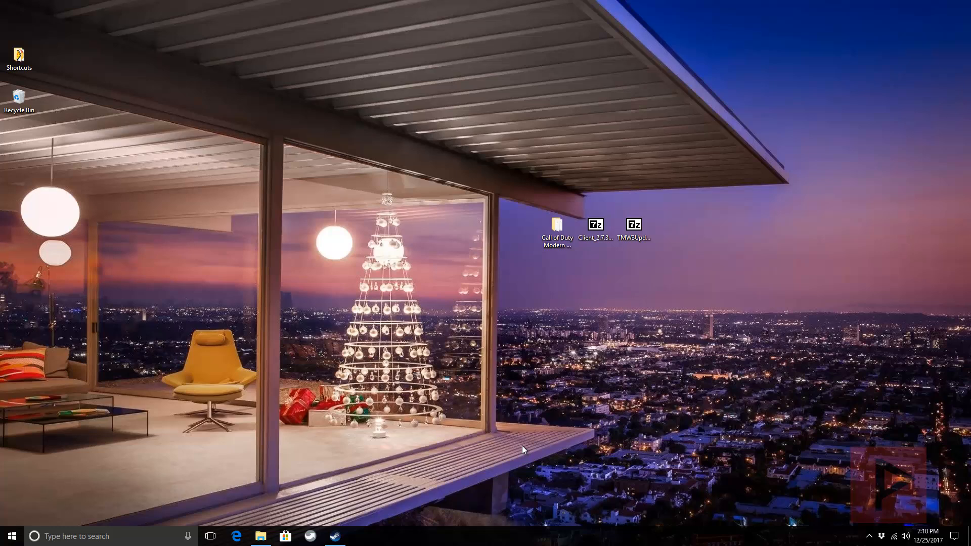
pyautogui.moveTo(396, 437)
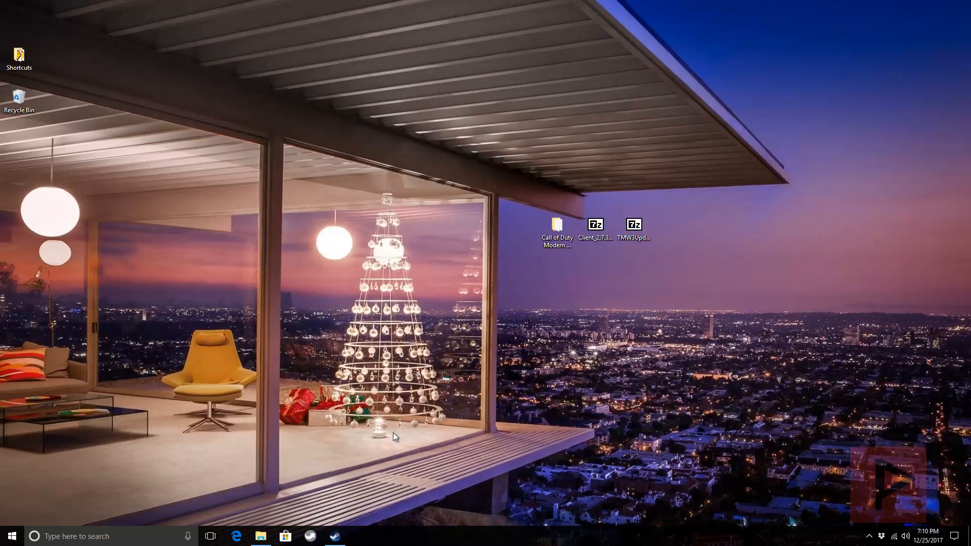
pyautogui.moveTo(387, 461)
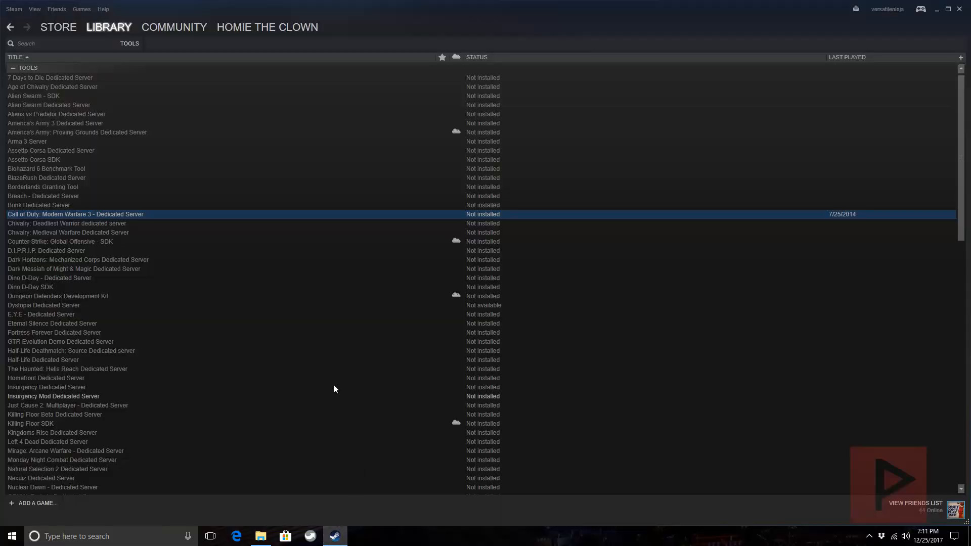
# Select the MW3 Dedicated Server entry in Steam, then minimize Steam to reveal the desktop.
pyautogui.click(109, 26)
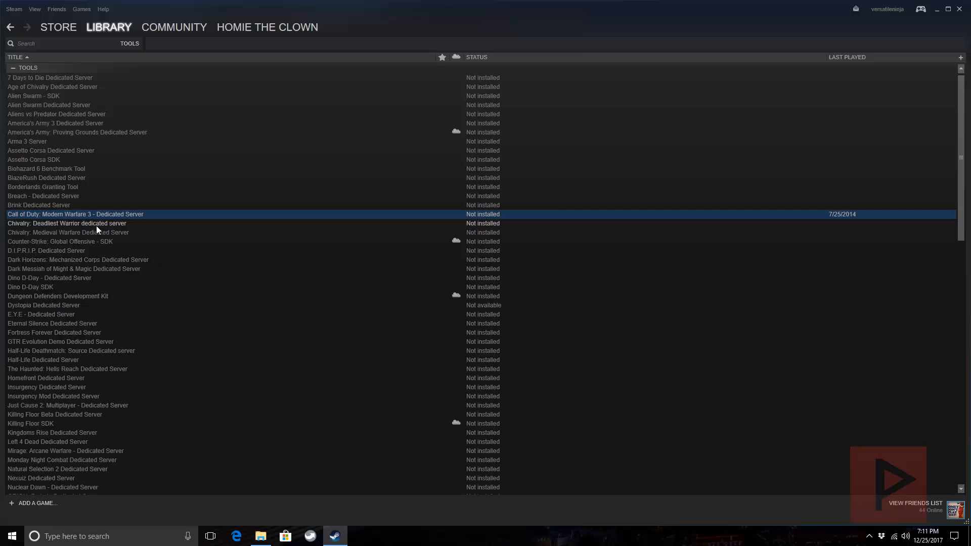
pyautogui.moveTo(153, 222)
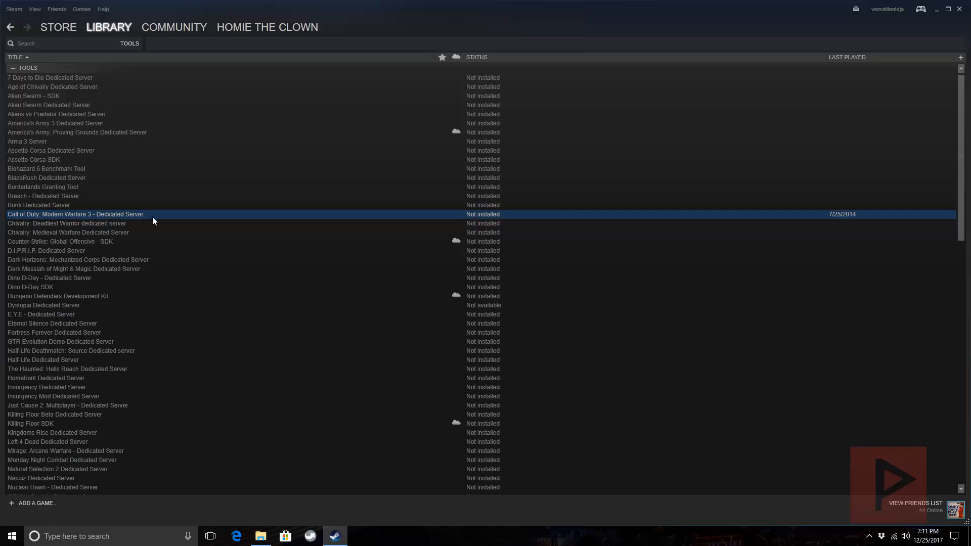
pyautogui.moveTo(857, 79)
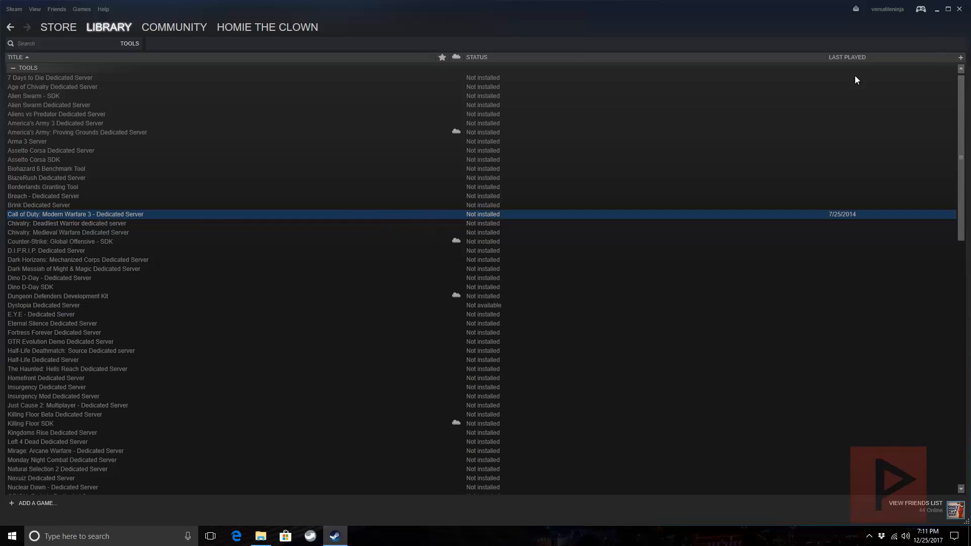
pyautogui.moveTo(940, 19)
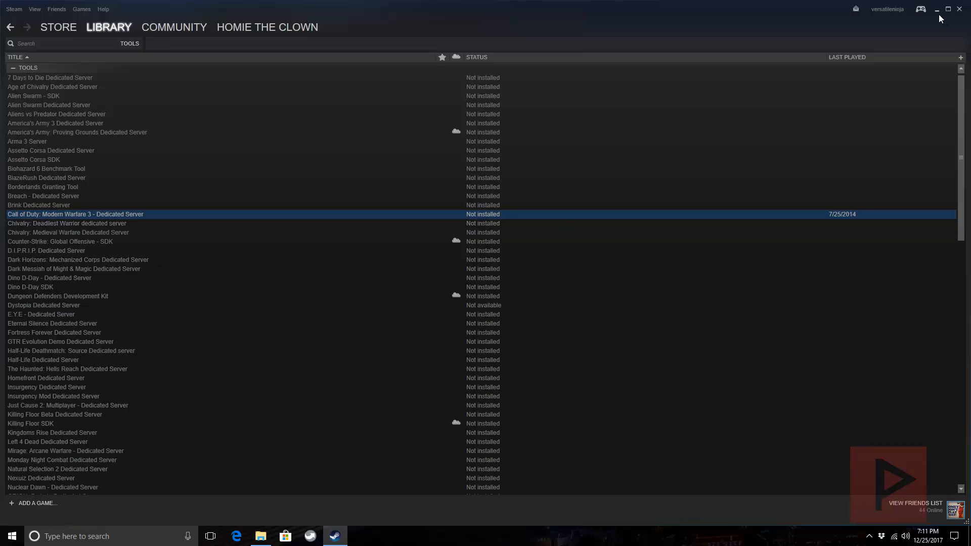
pyautogui.click(938, 9)
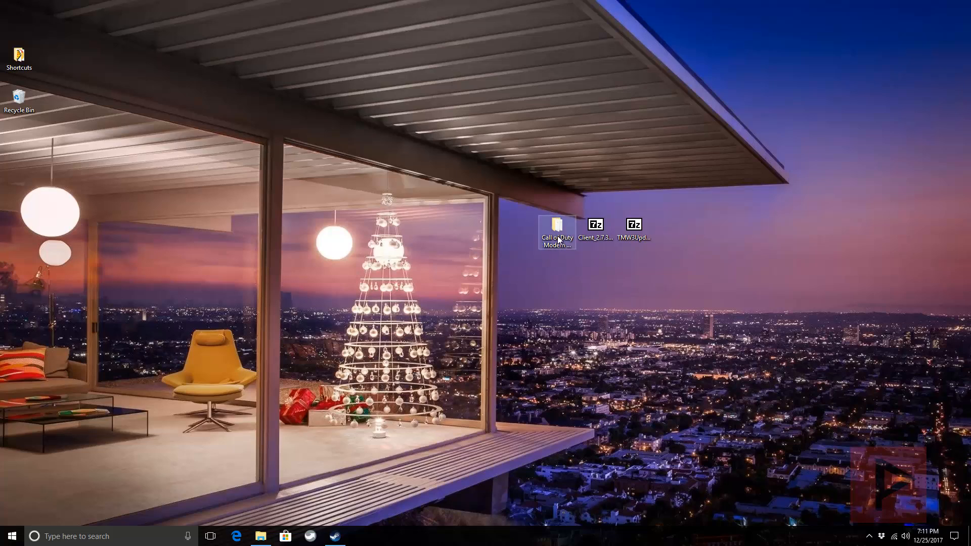
pyautogui.doubleClick(557, 231)
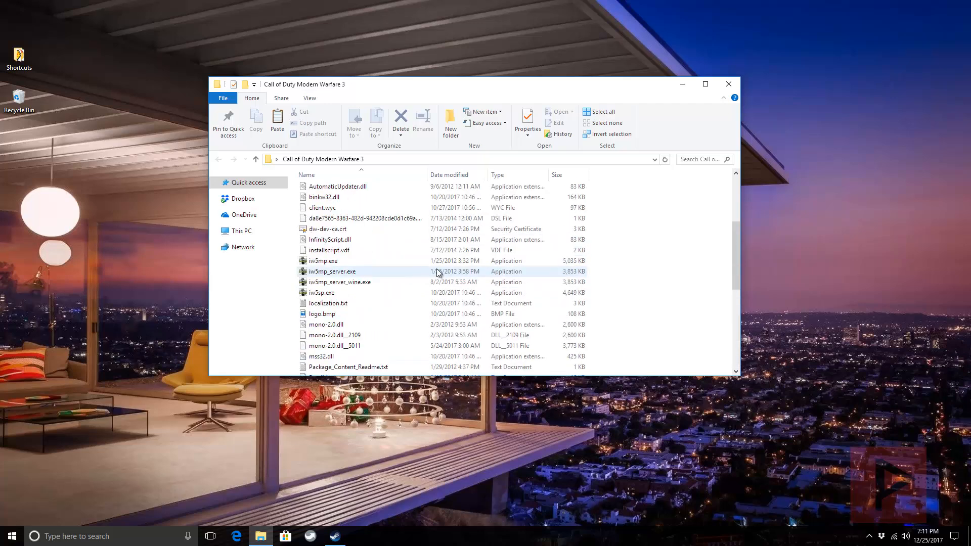
pyautogui.click(728, 83)
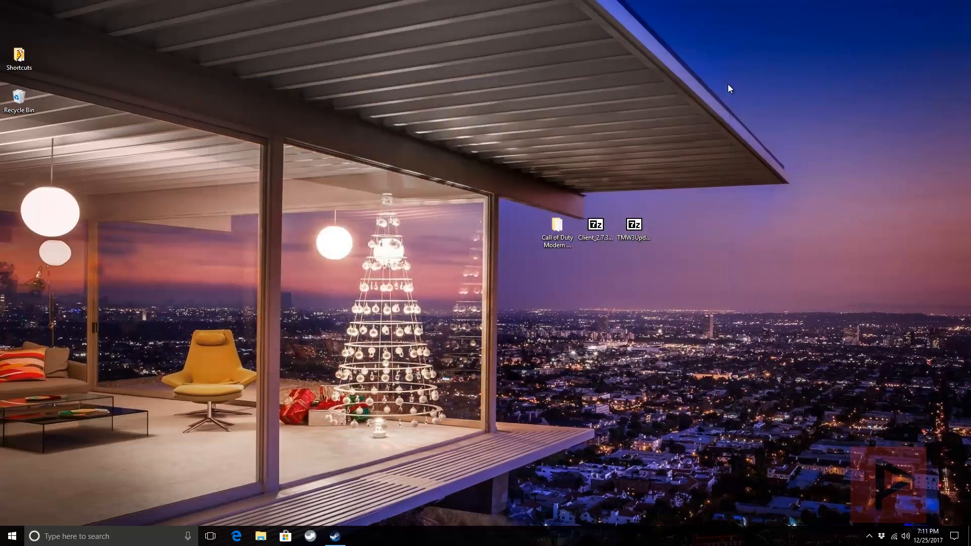
pyautogui.moveTo(768, 94)
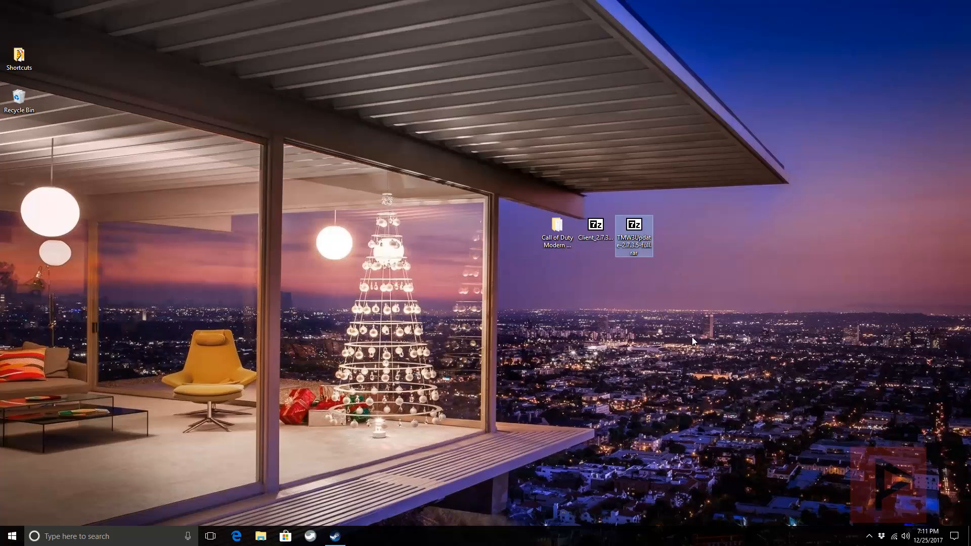
pyautogui.moveTo(638, 267)
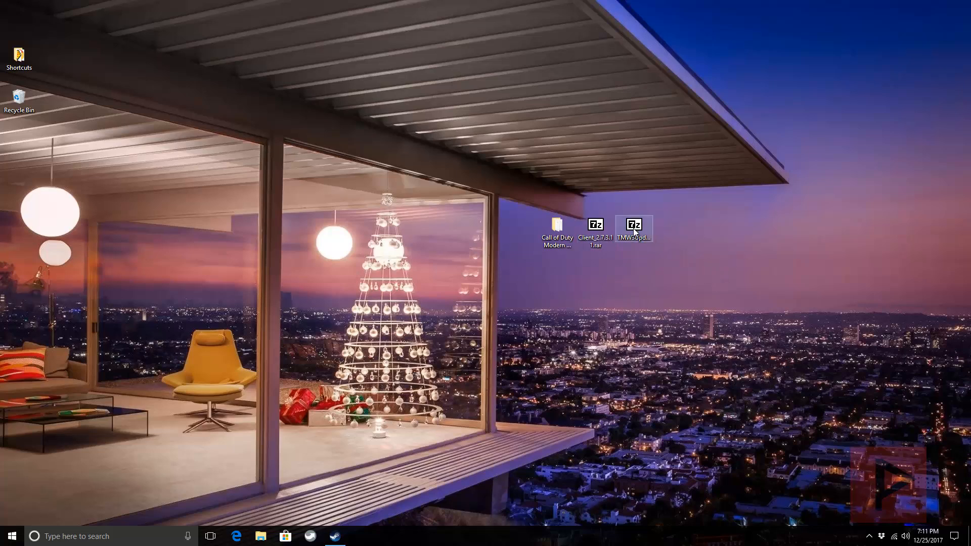
# Extract TMW3Update-2.7.3.5-full with 7-Zip into its own desktop folder.
pyautogui.rightClick(632, 224)
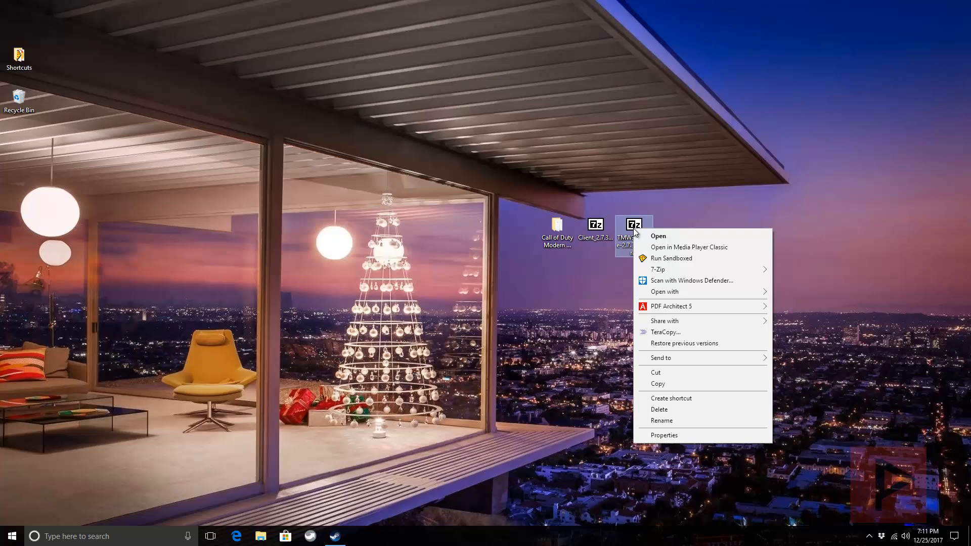
pyautogui.moveTo(691, 258)
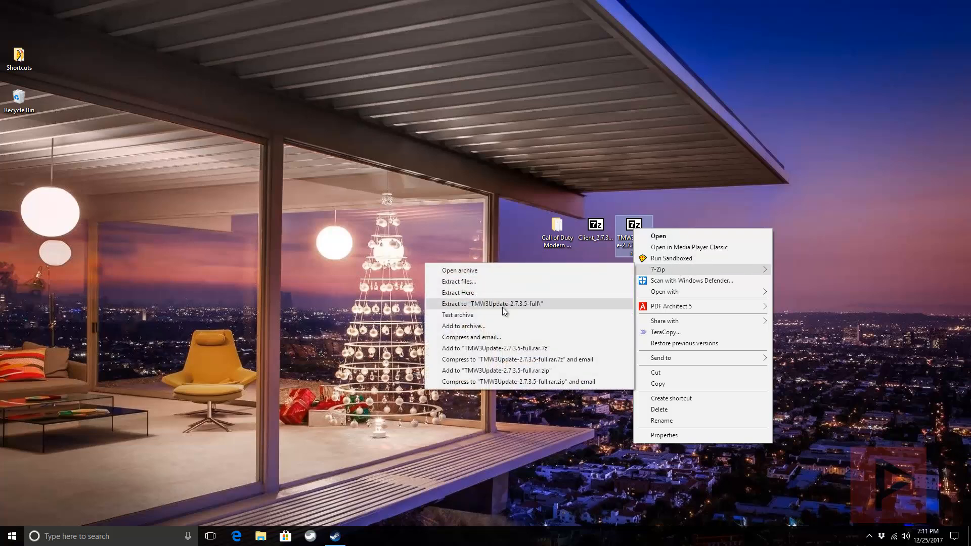
pyautogui.click(492, 304)
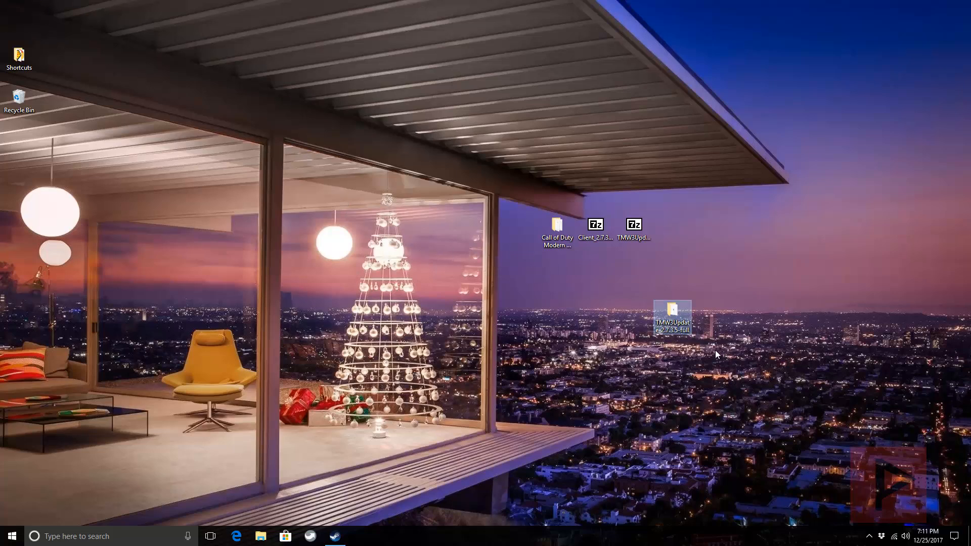
# Run TMW3Update-2.7.3.5-full.exe from the extracted folder to start patching the MW3 folder.
pyautogui.doubleClick(672, 310)
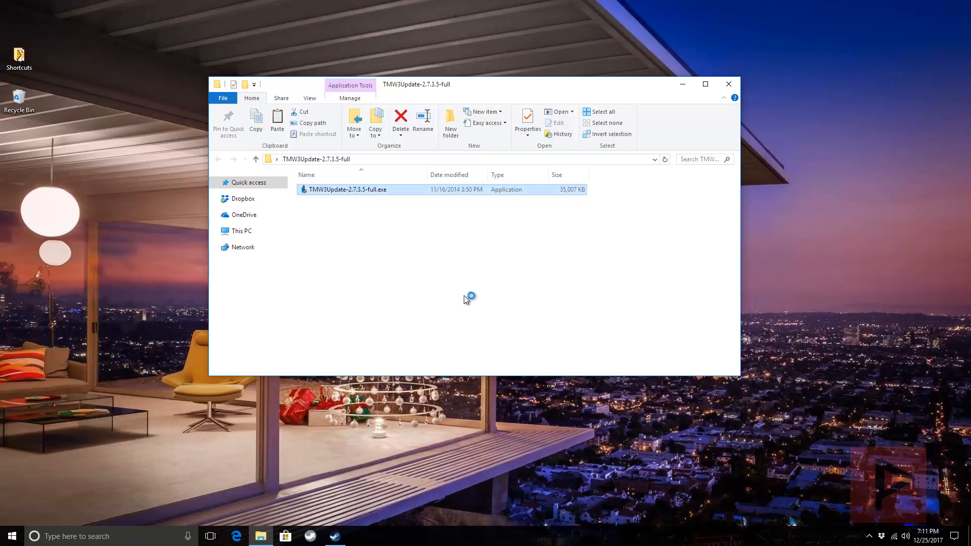
pyautogui.doubleClick(348, 190)
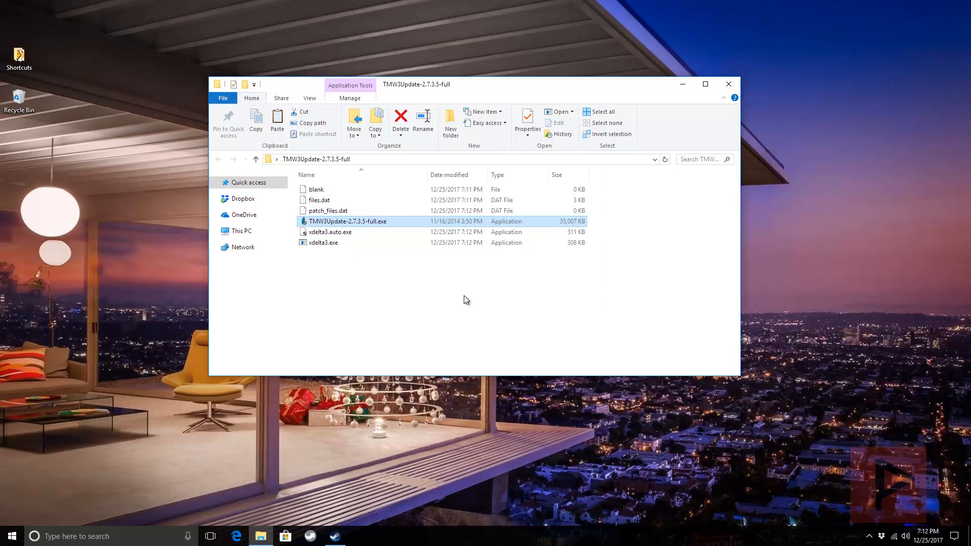
pyautogui.doubleClick(348, 221)
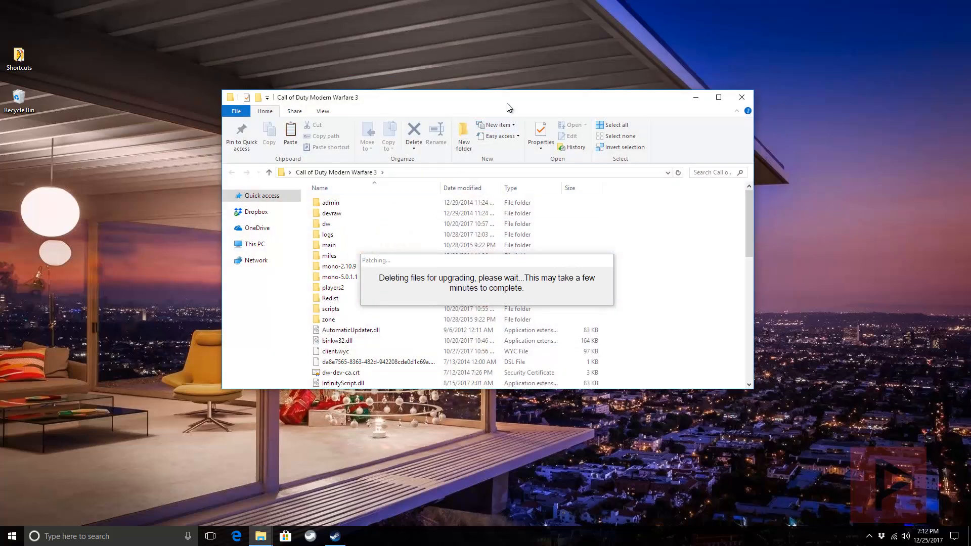
# Maximize the Modern Warfare 3 folder window while the patcher deletes old files.
pyautogui.click(718, 97)
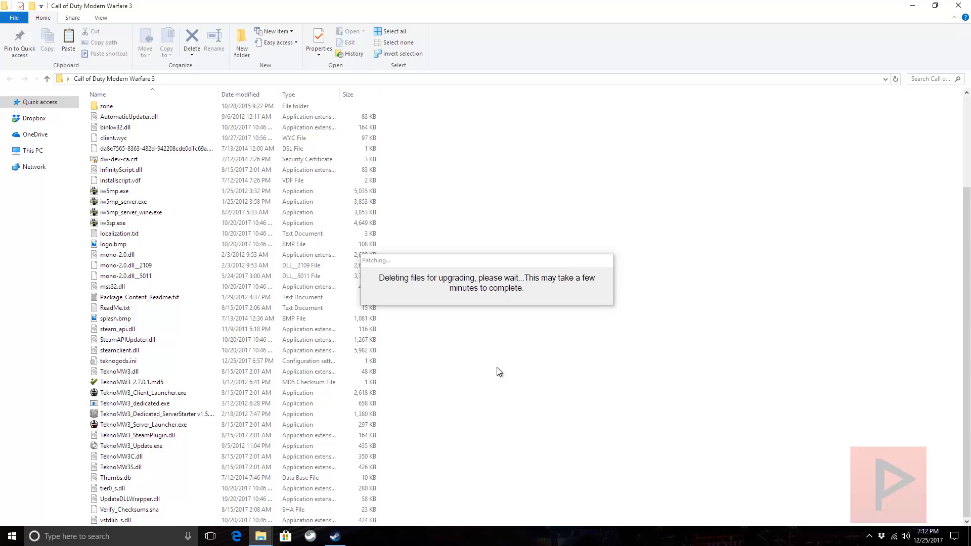
pyautogui.moveTo(505, 373)
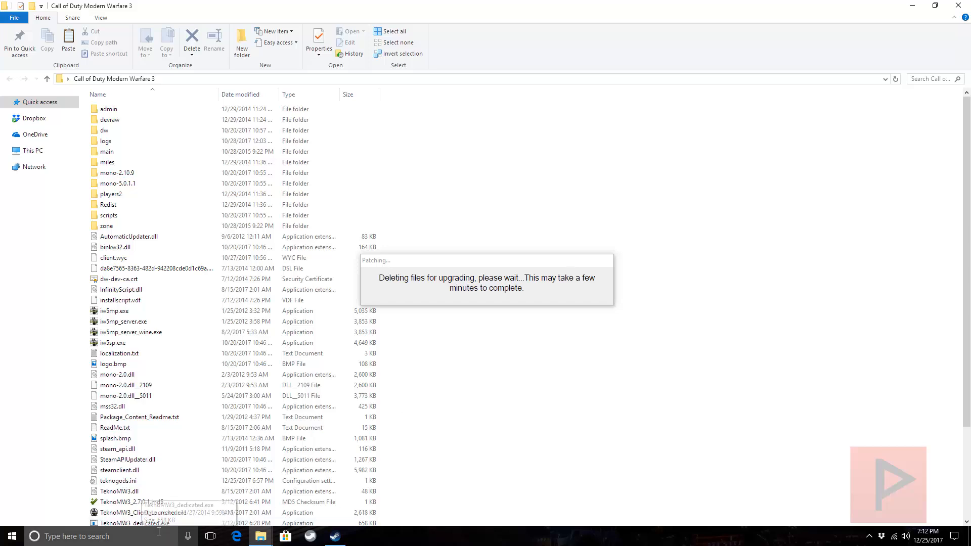
pyautogui.moveTo(536, 462)
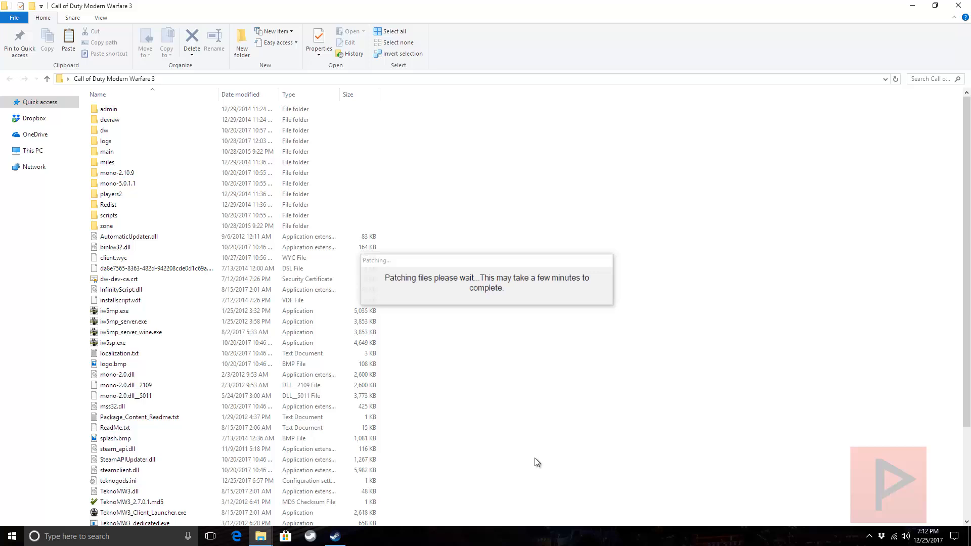
pyautogui.moveTo(552, 395)
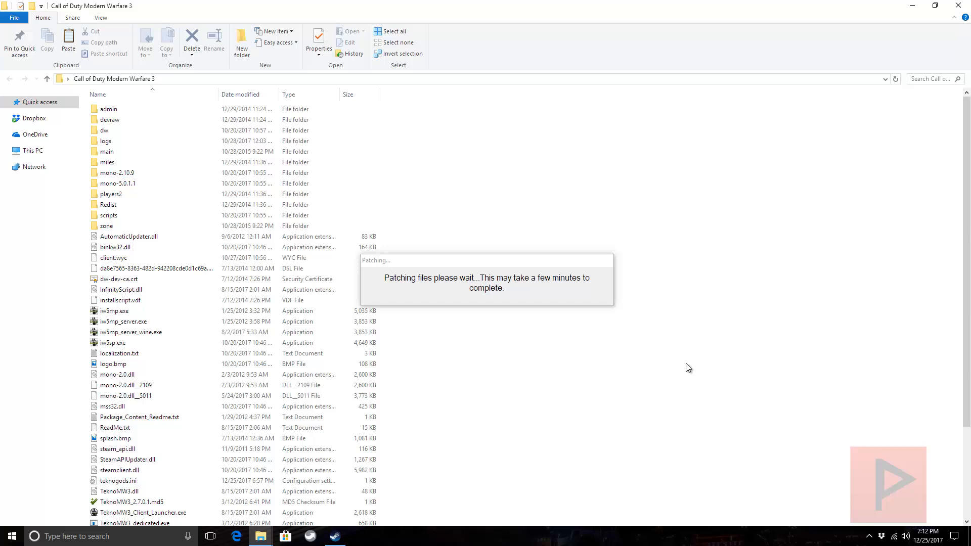
pyautogui.moveTo(676, 293)
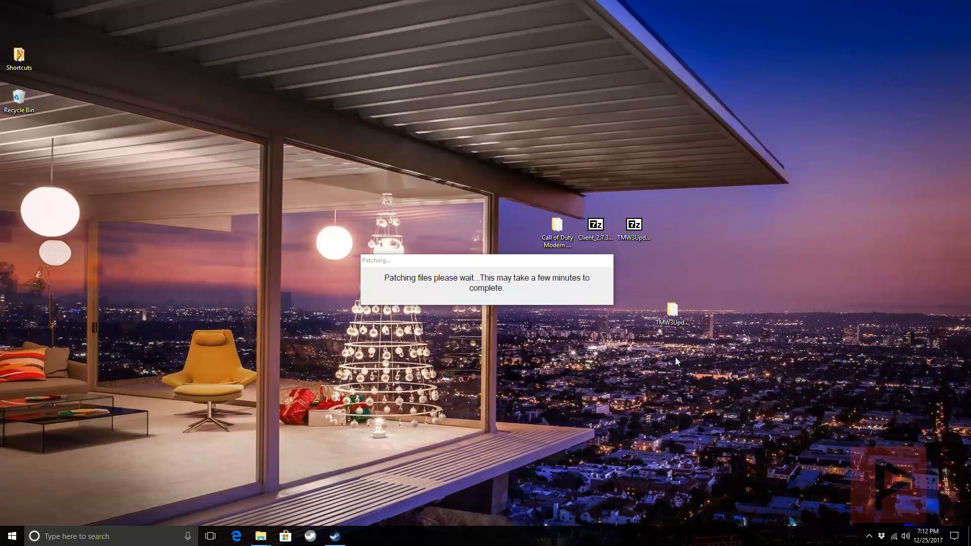
pyautogui.moveTo(421, 311)
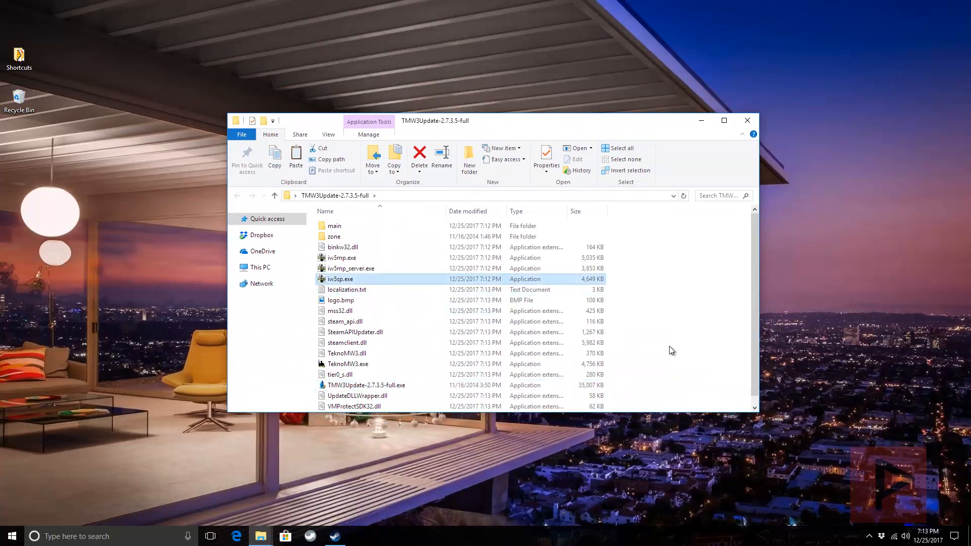
# Copy the patched update files into the Modern Warfare 3 folder, replacing existing files.
pyautogui.rightClick(339, 279)
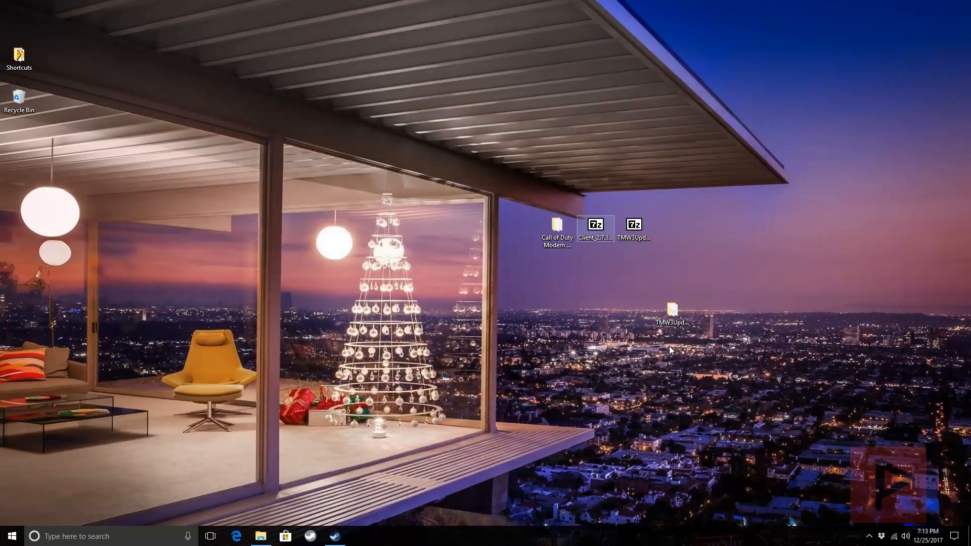
pyautogui.doubleClick(556, 229)
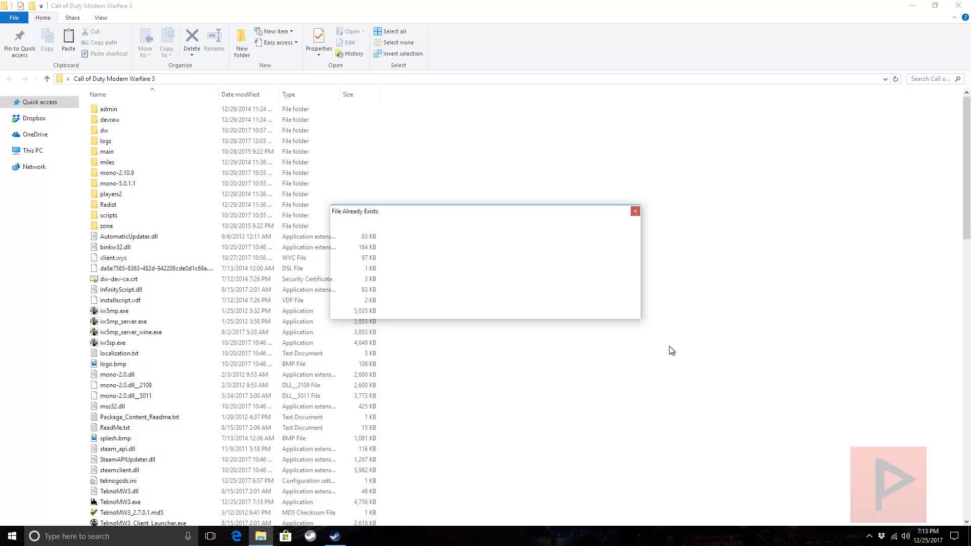
pyautogui.click(635, 212)
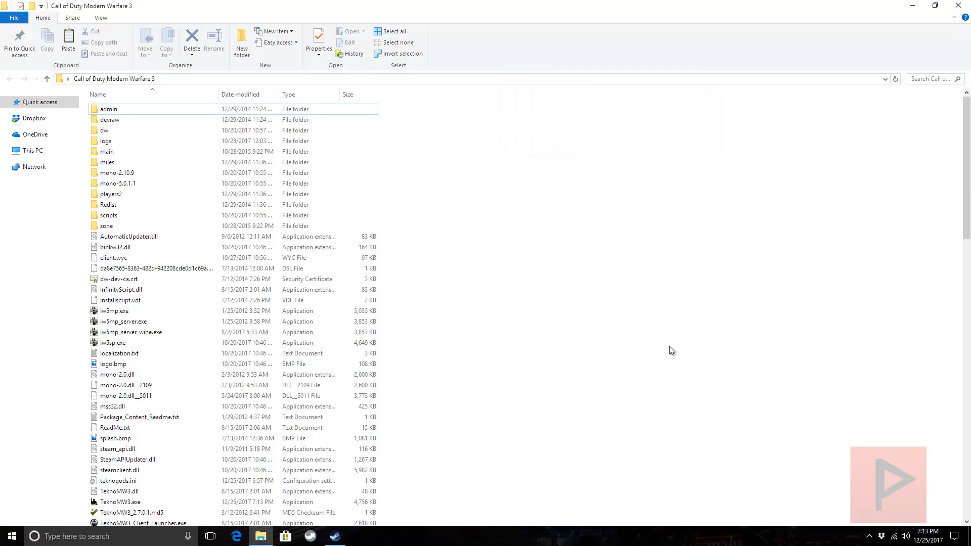
pyautogui.scroll(-3)
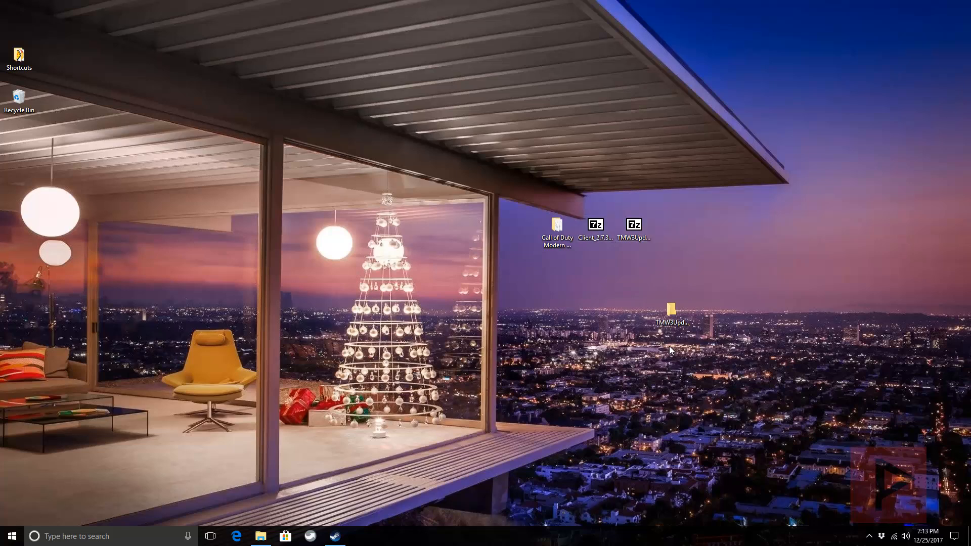
pyautogui.click(594, 224)
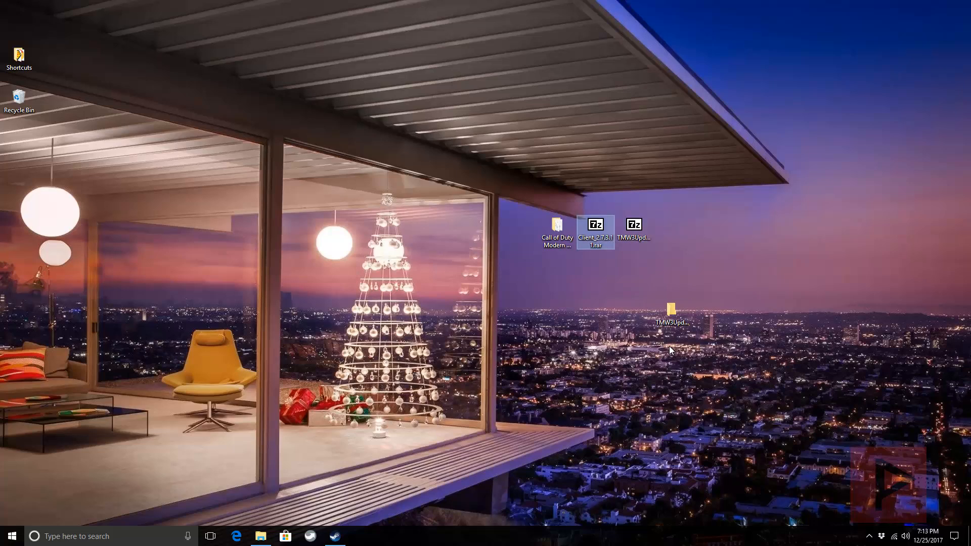
pyautogui.doubleClick(594, 227)
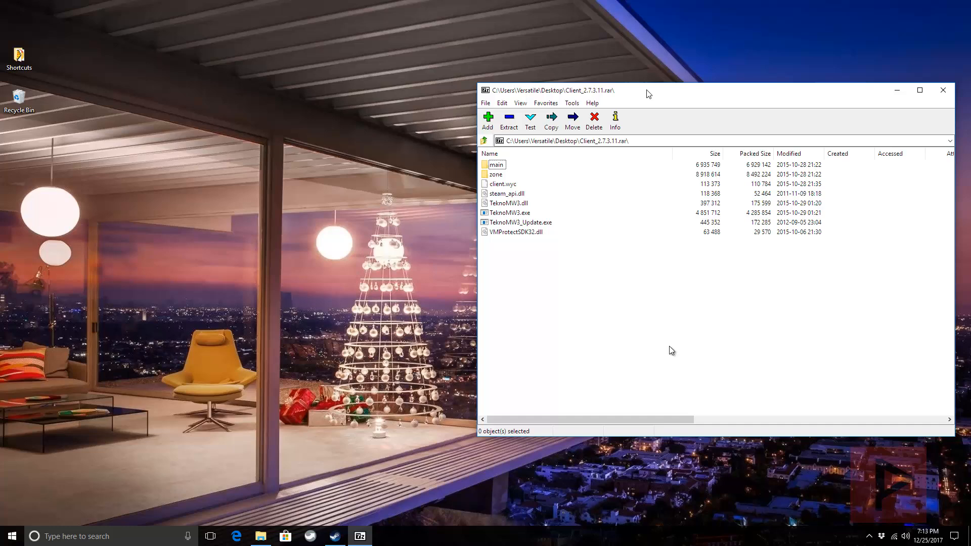
pyautogui.moveTo(648, 91); pyautogui.dragTo(247, 116)
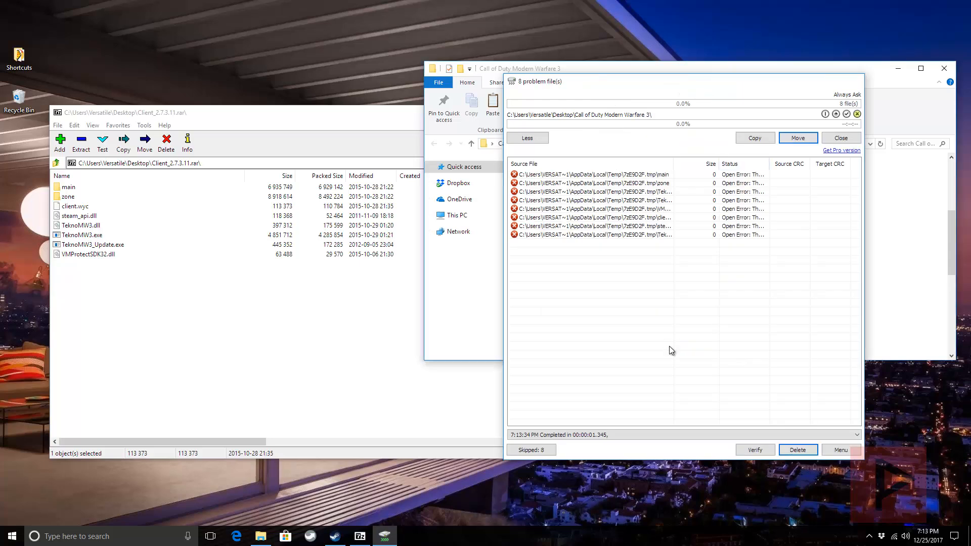
pyautogui.click(841, 137)
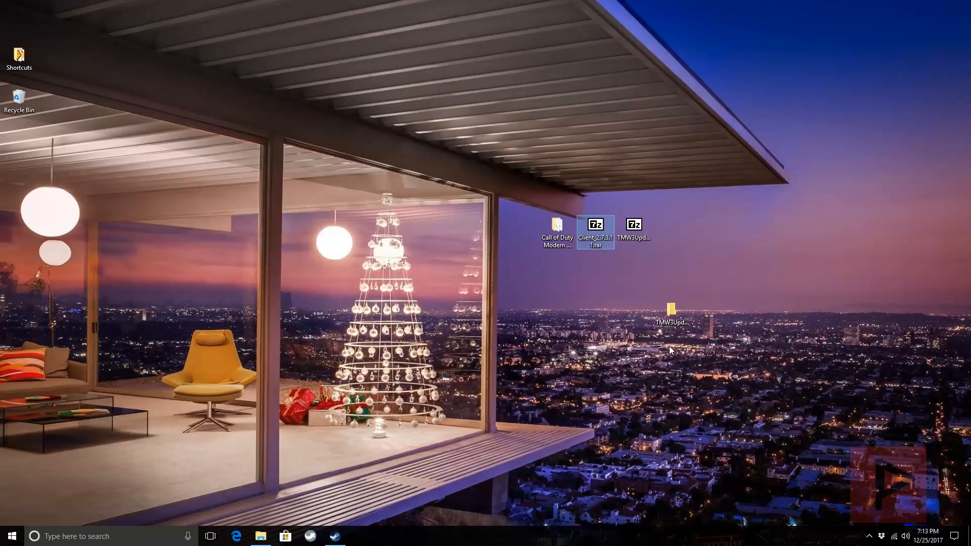
# Paste the Client_2.7.3.11 files into the Modern Warfare 3 folder, replacing client.wyc.
pyautogui.doubleClick(594, 229)
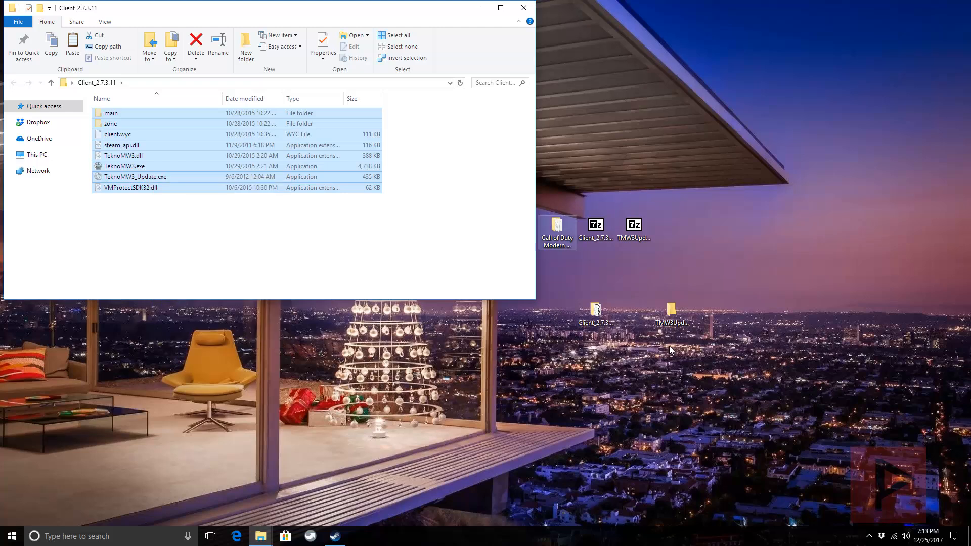
pyautogui.rightClick(681, 347)
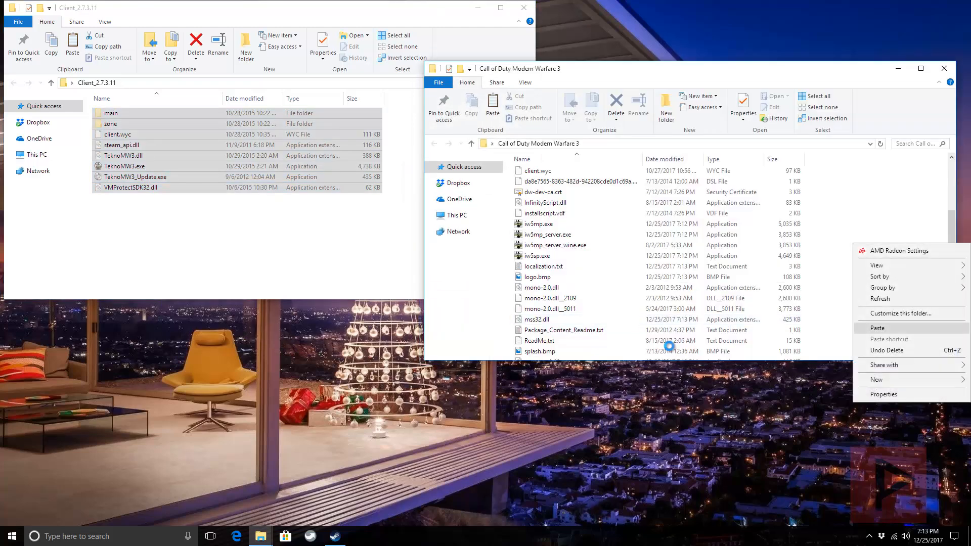
pyautogui.click(876, 328)
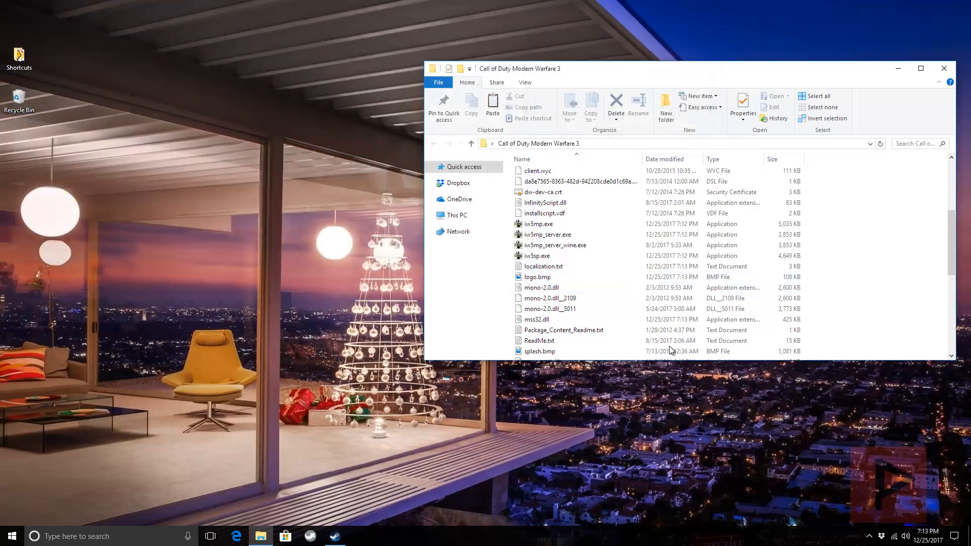
# Run TeknoMW3_Update.exe from the maximized game folder, updating to 2.8.0.4, and finish.
pyautogui.click(921, 68)
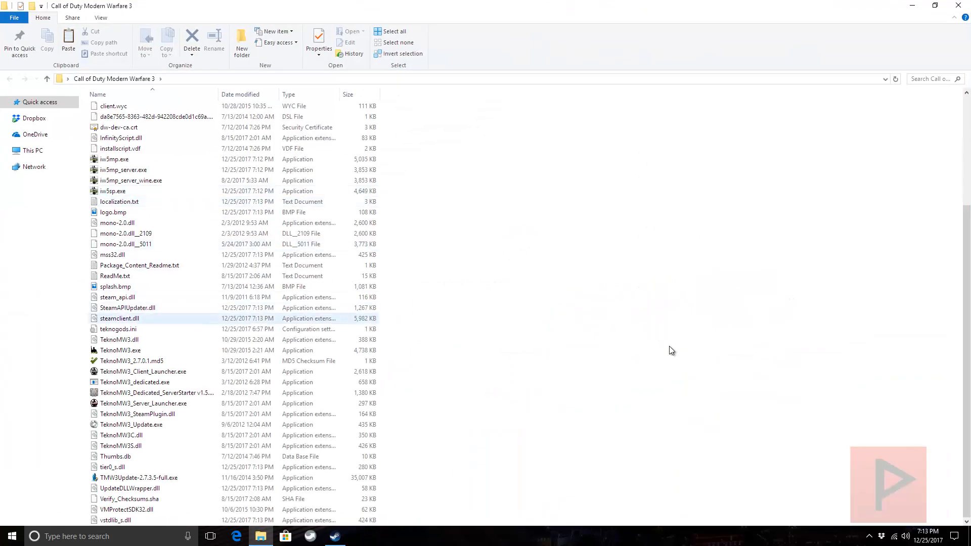
pyautogui.click(119, 350)
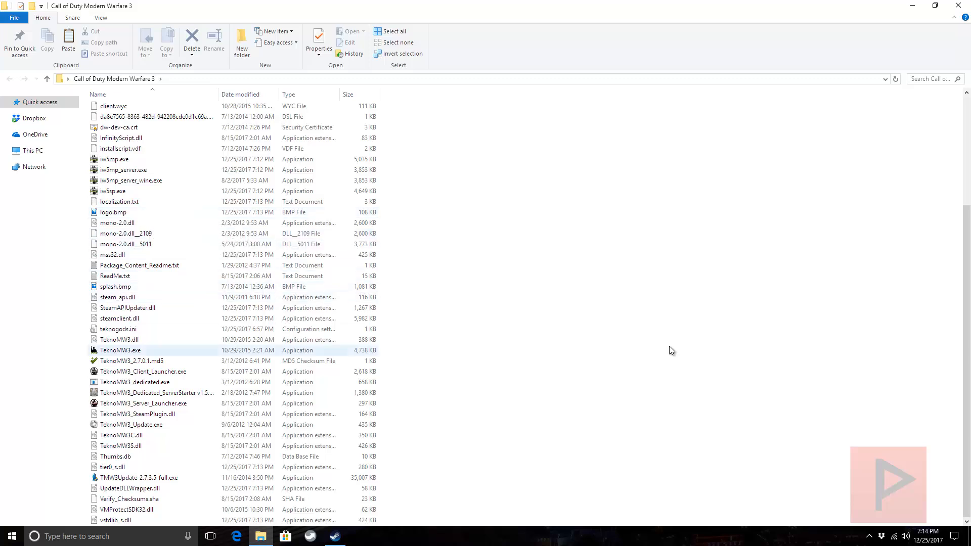
pyautogui.click(130, 424)
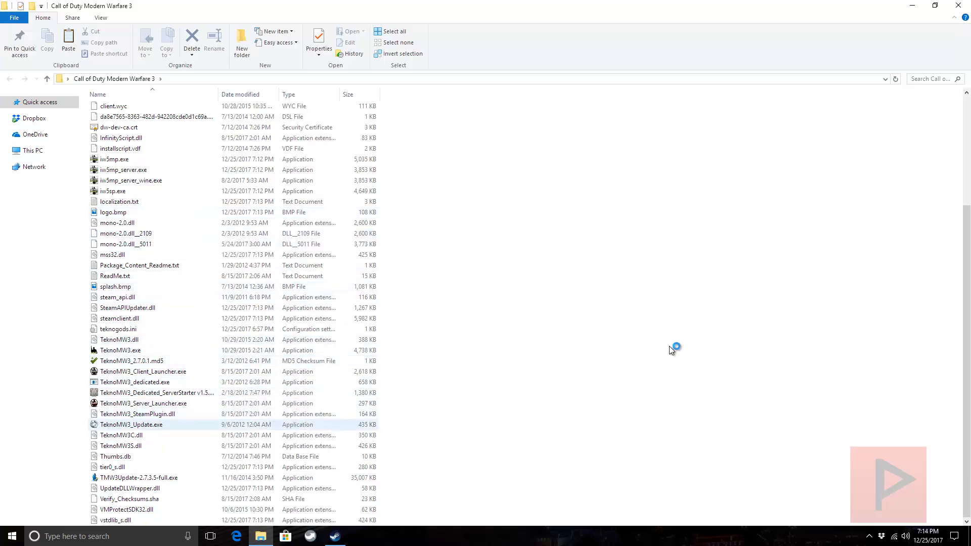
pyautogui.doubleClick(130, 424)
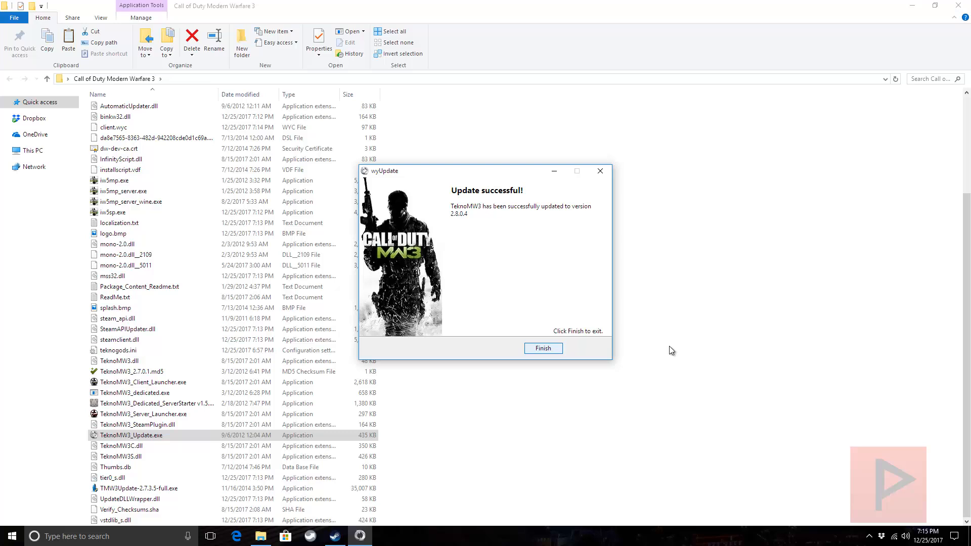
pyautogui.click(542, 347)
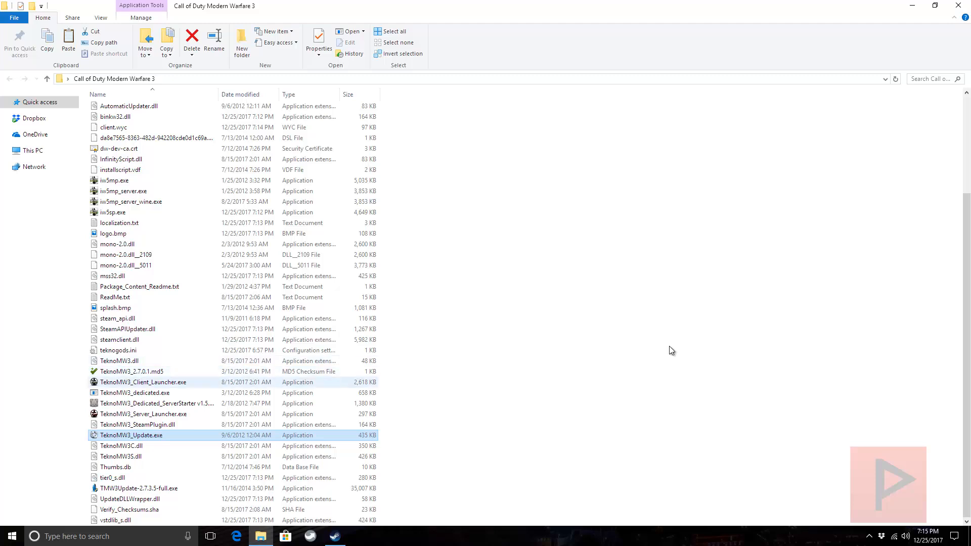
# Start TeknoMW3_Client_Launcher.exe, save the player settings, and play Multiplayer.
pyautogui.click(144, 383)
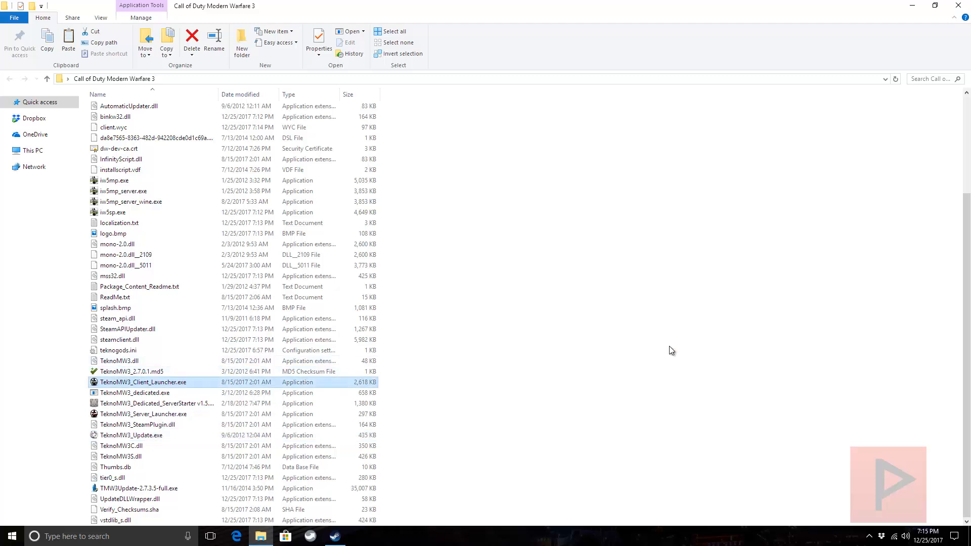
pyautogui.doubleClick(144, 383)
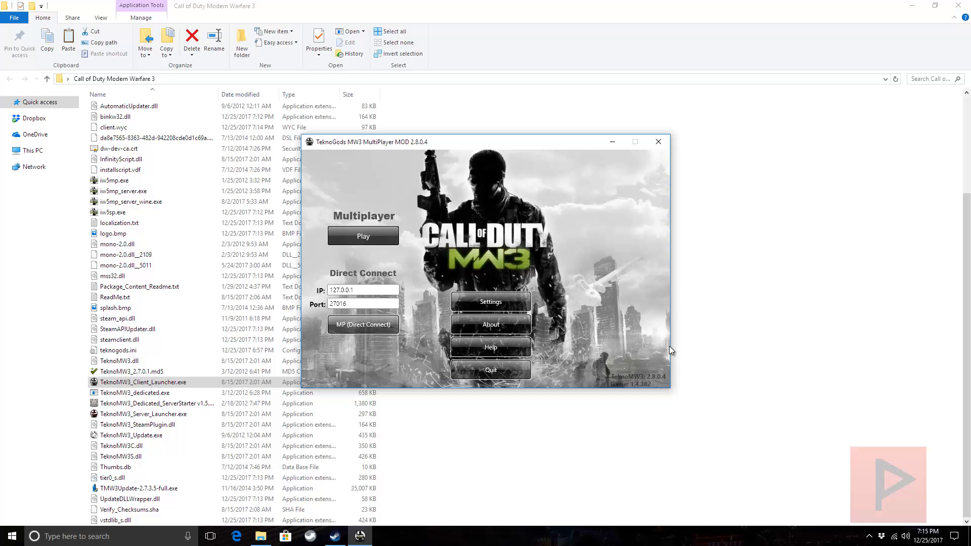
pyautogui.click(490, 302)
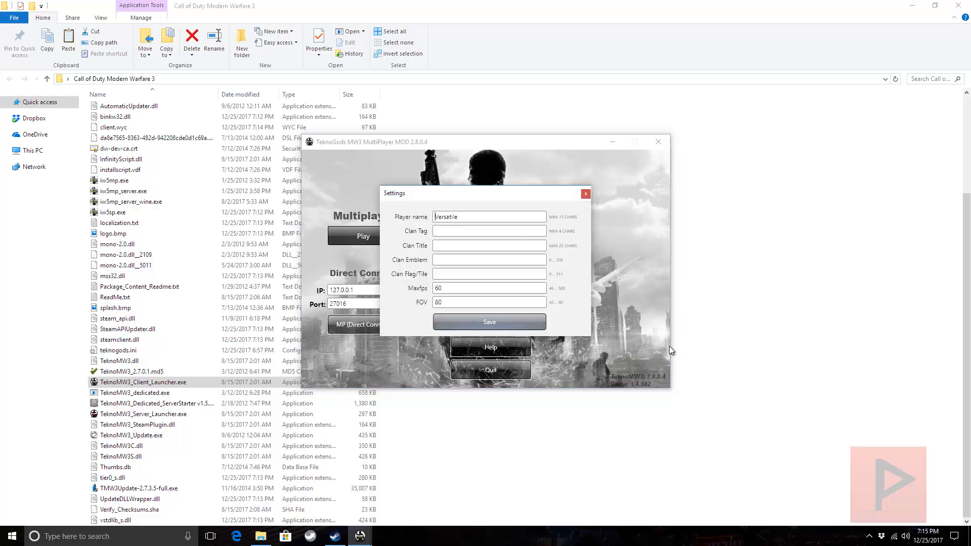
pyautogui.click(585, 193)
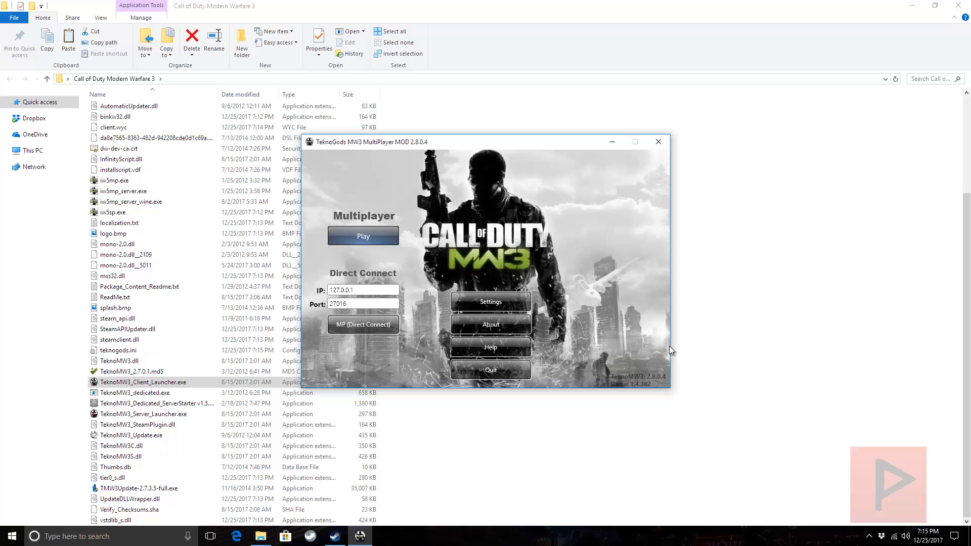
pyautogui.click(363, 237)
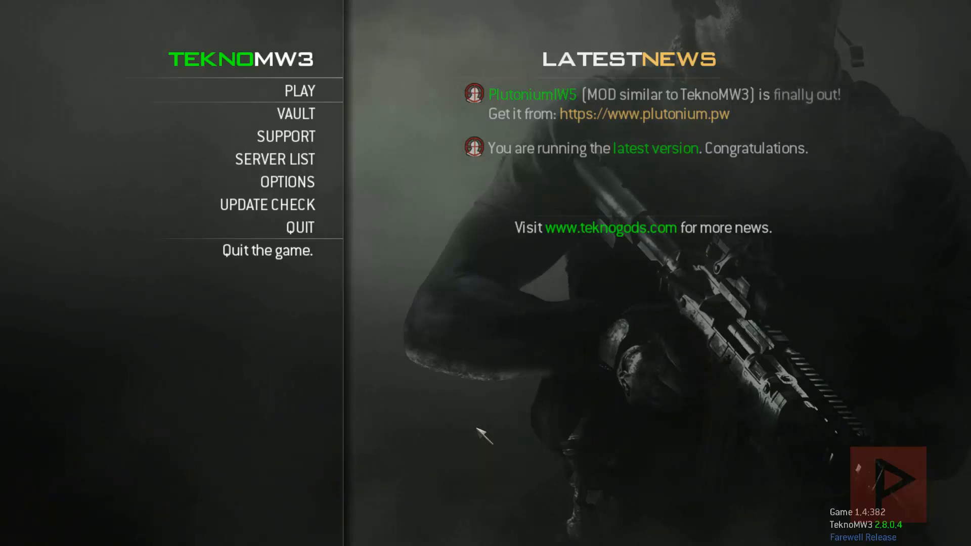
pyautogui.moveTo(366, 271)
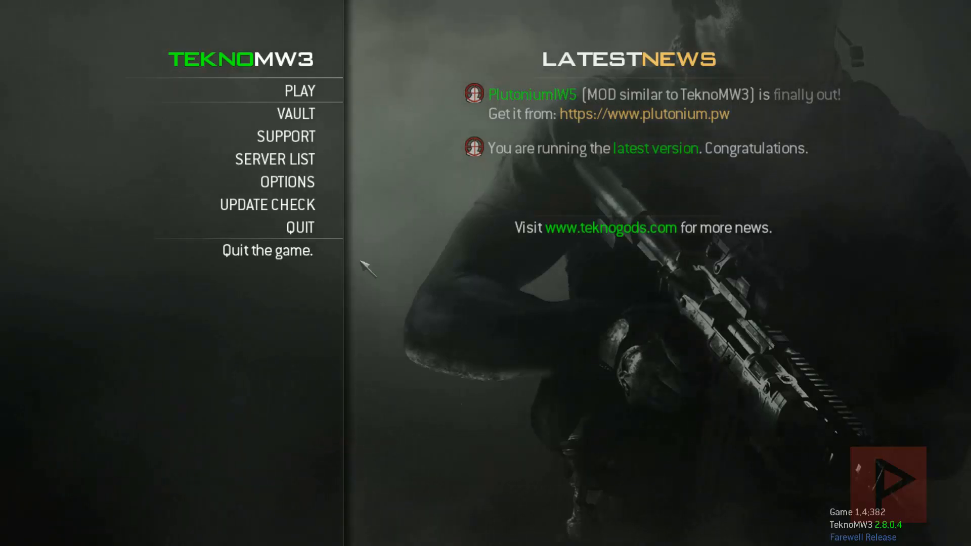
# Check the Dedicated Server options page, then return to the main menu with Escape.
pyautogui.click(287, 181)
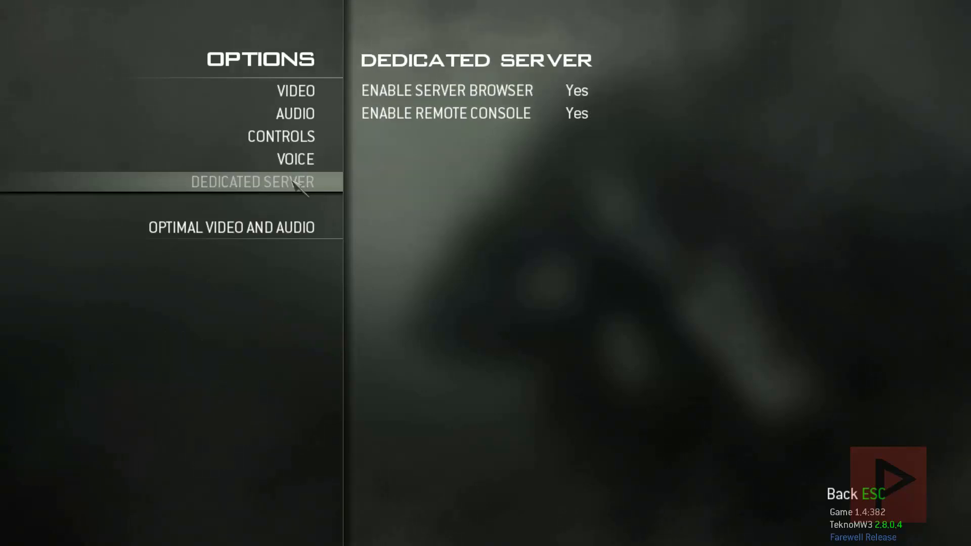
pyautogui.press('Escape')
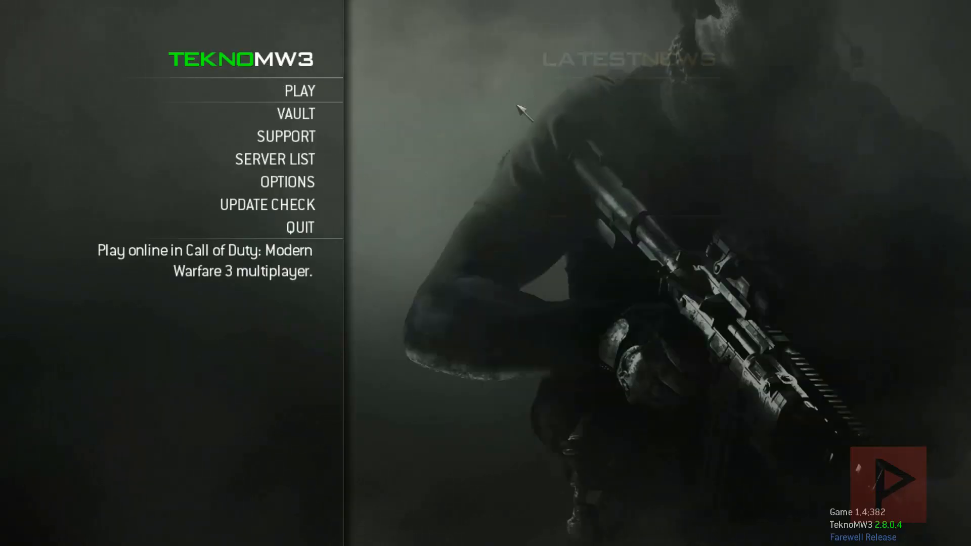
pyautogui.moveTo(274, 159)
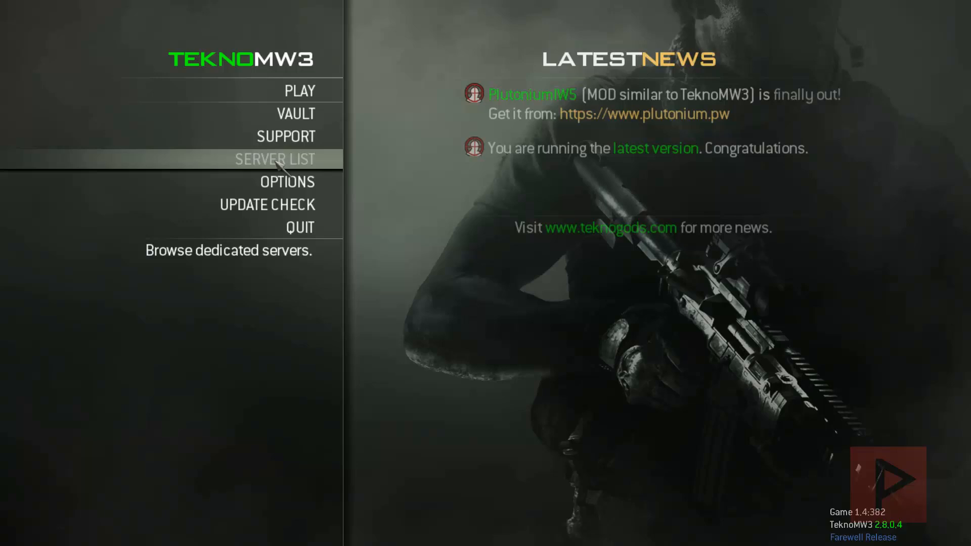
# Sort the server list by player count descending and join the MANIACOS TDM server on Seatown.
pyautogui.click(274, 158)
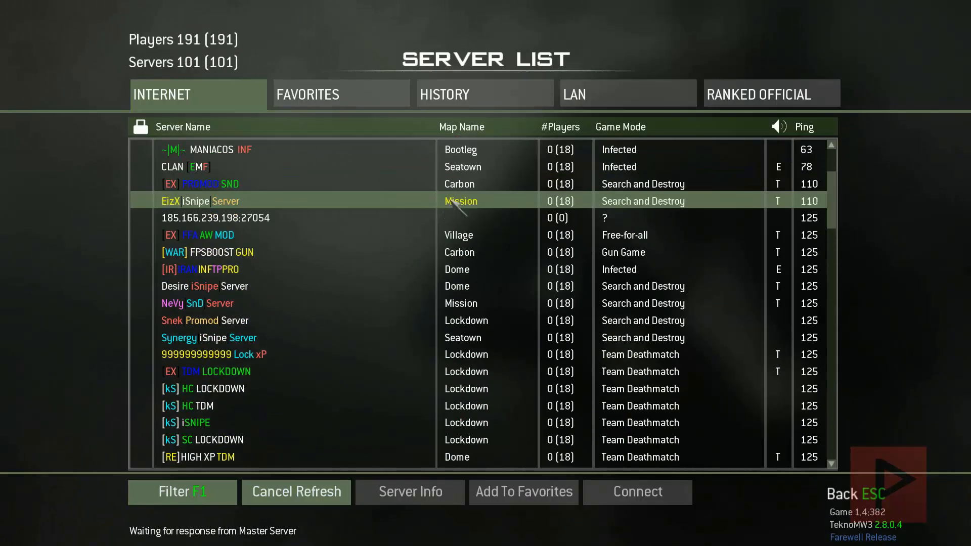
pyautogui.click(561, 127)
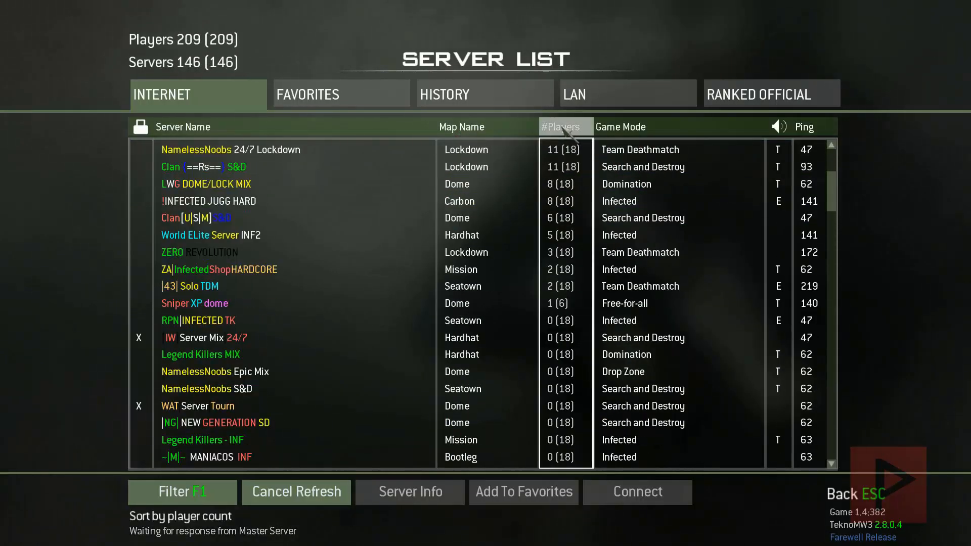
pyautogui.click(561, 127)
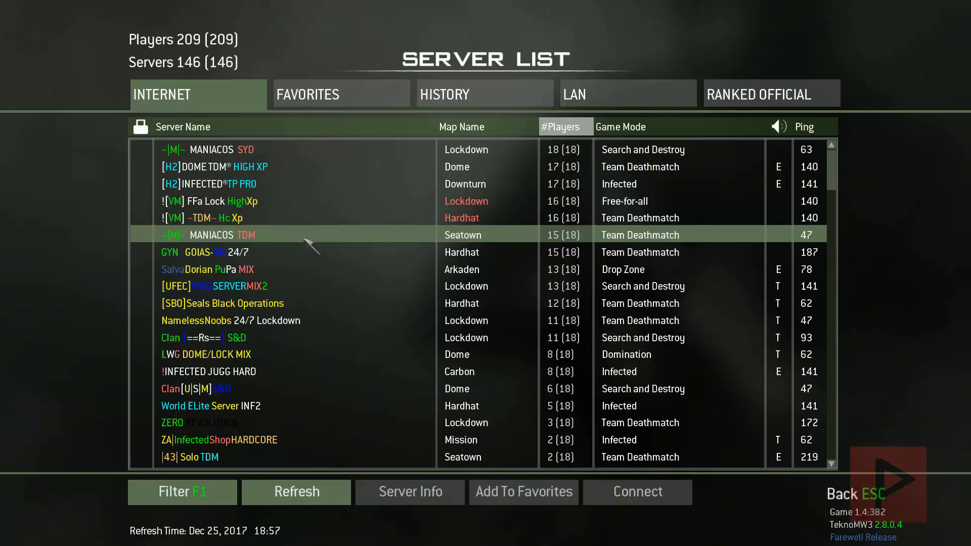
pyautogui.click(637, 492)
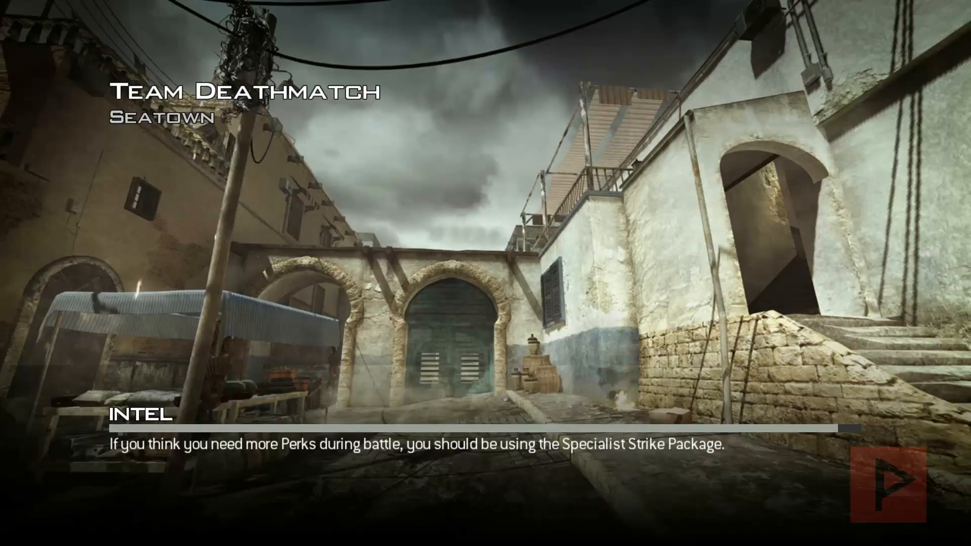